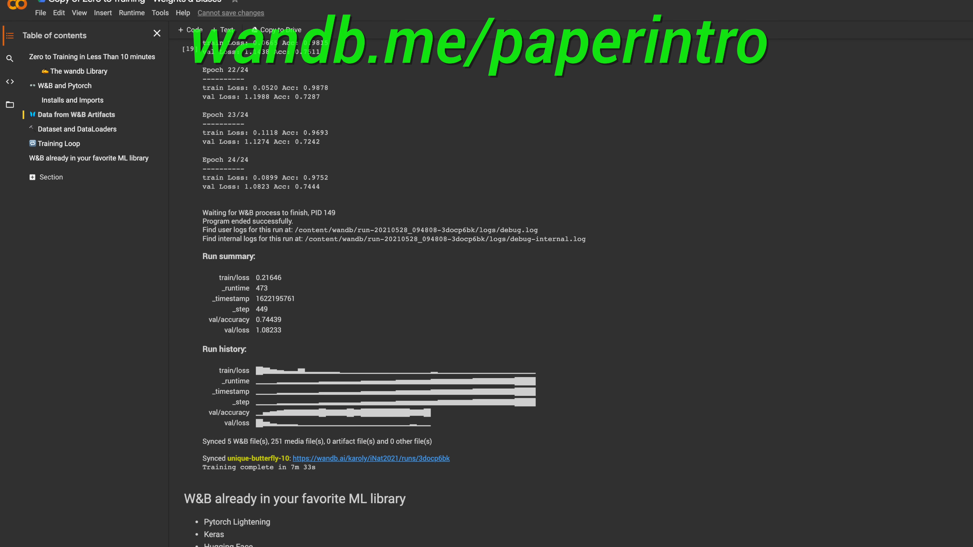
{"action": "scroll", "scroll_direction": "down", "scroll_amount": 3}
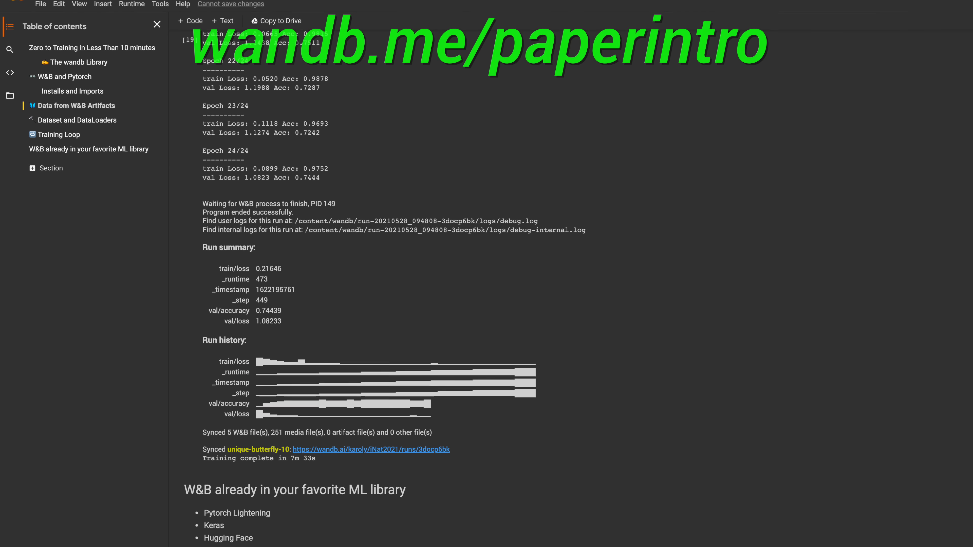